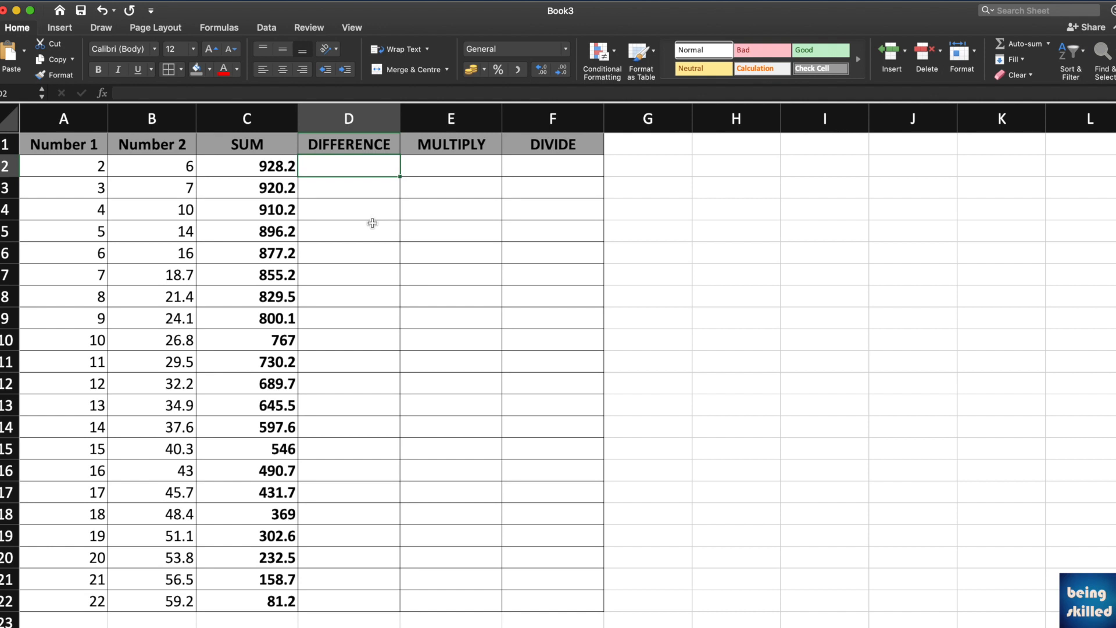
Build the =B2-A2 formula in D2 by referencing Number 2 and Number 1.
{"action": "type", "text": "="}
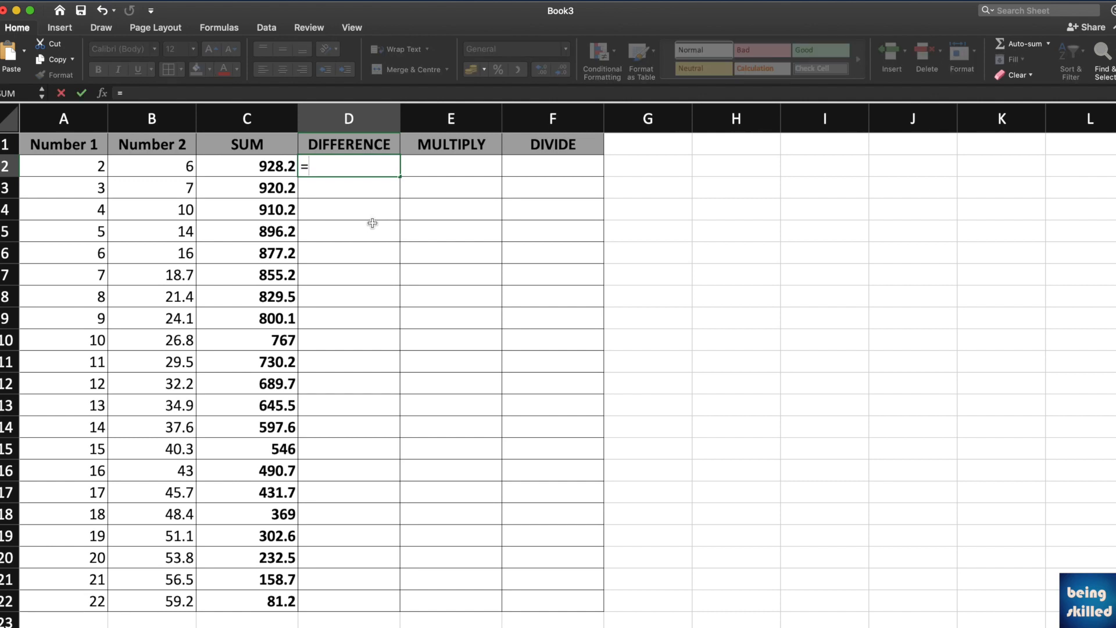
{"action": "left_click", "coordinate": [151, 167]}
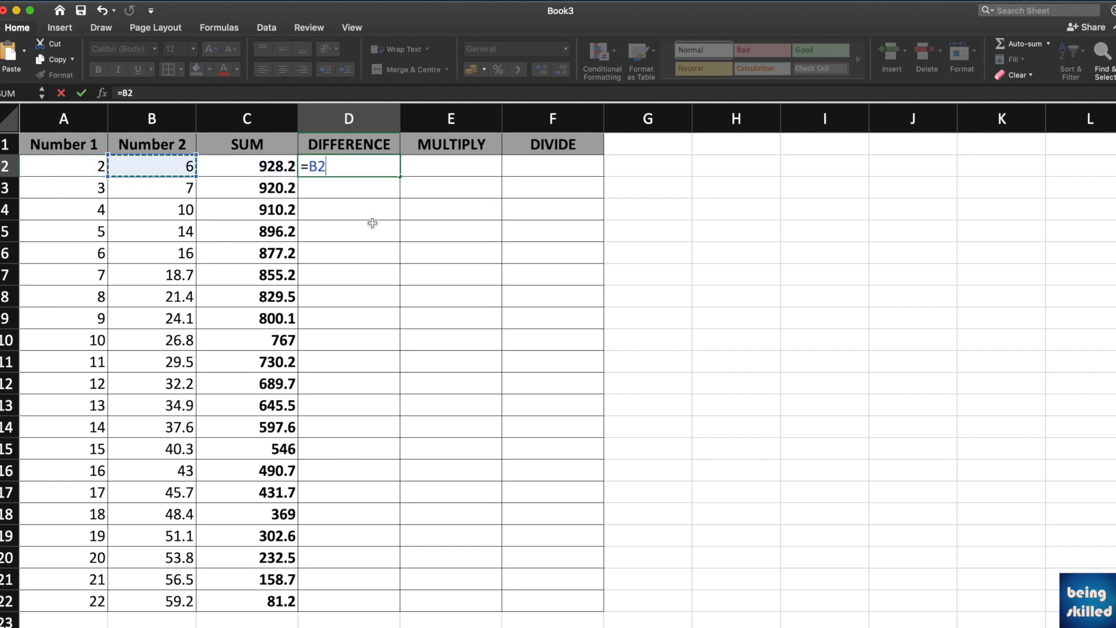
{"action": "type", "text": "-"}
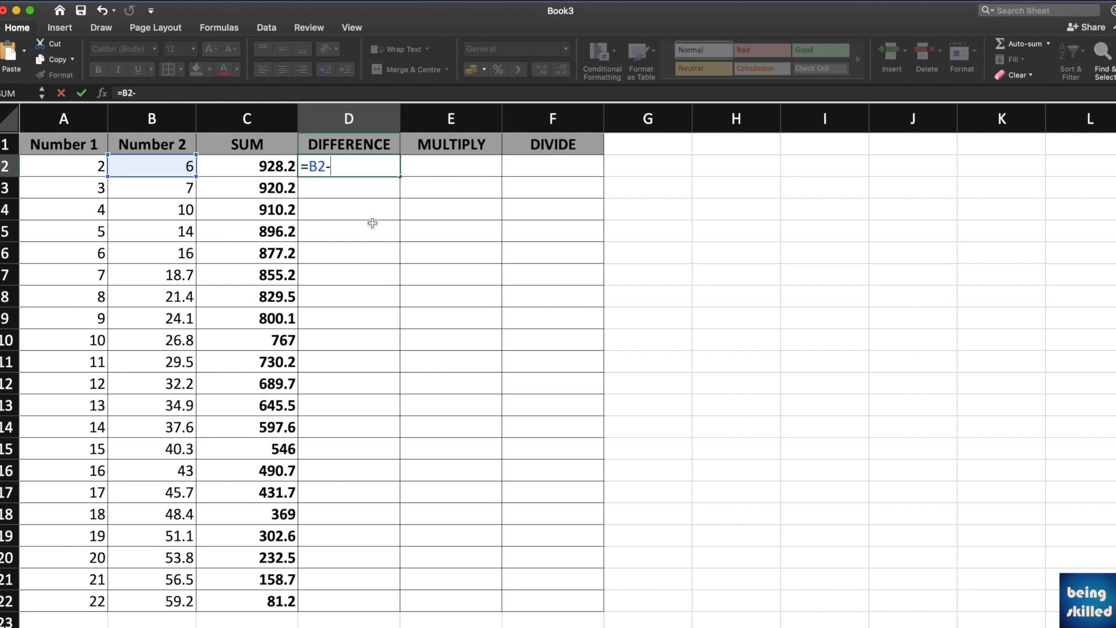
{"action": "left_click", "coordinate": [64, 164]}
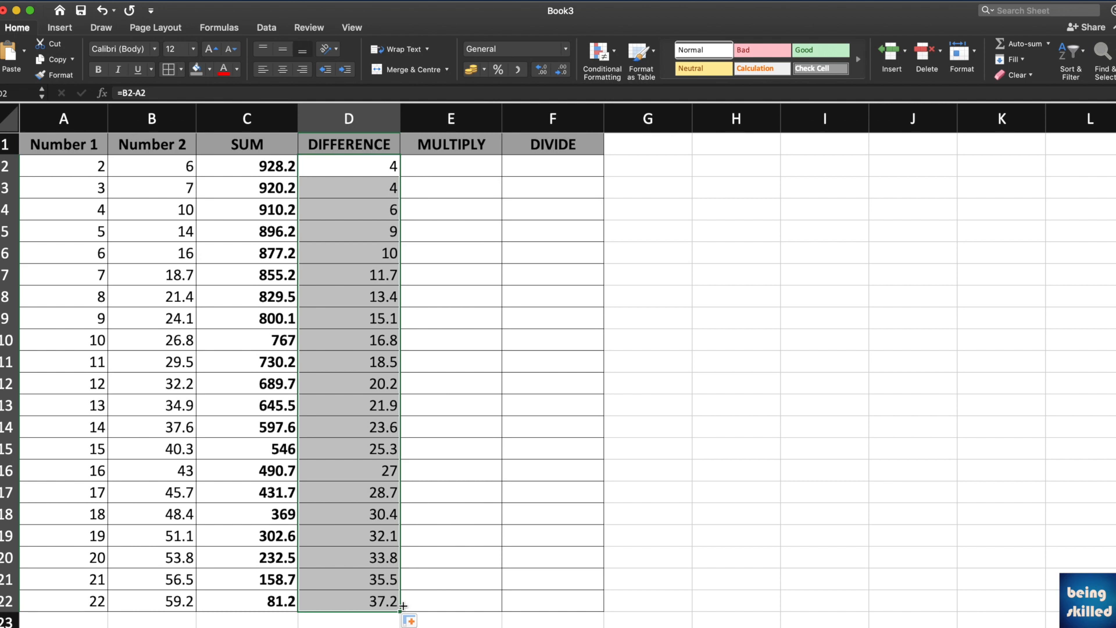
Check the copied =B11-A11 formula in D11, then reopen D11 for editing.
{"action": "left_click", "coordinate": [349, 361]}
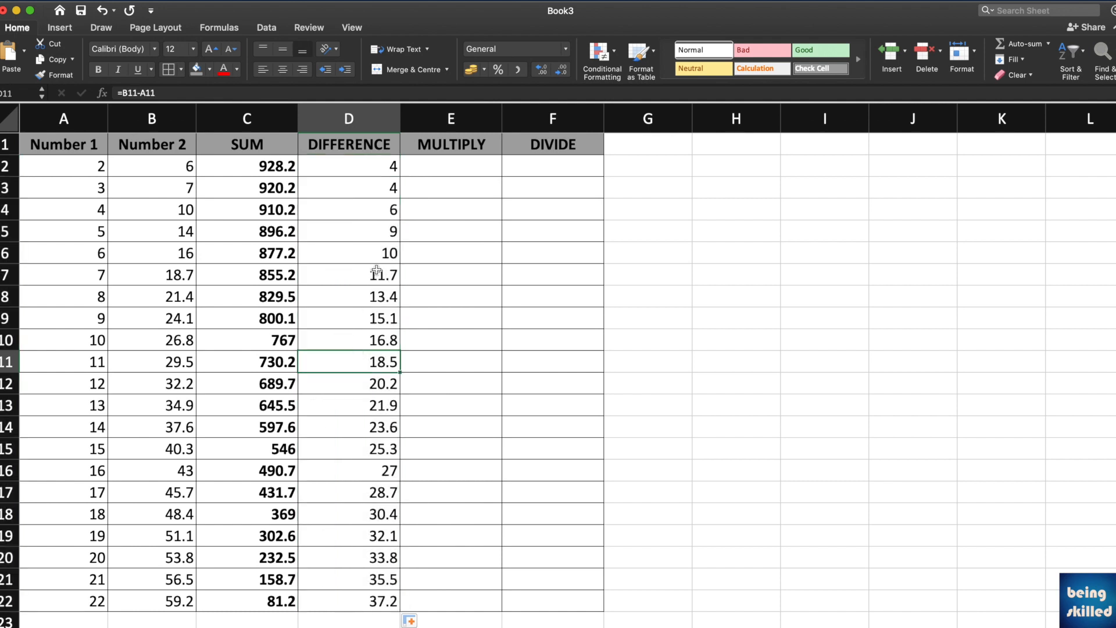
{"action": "mouse_move", "coordinate": [356, 360]}
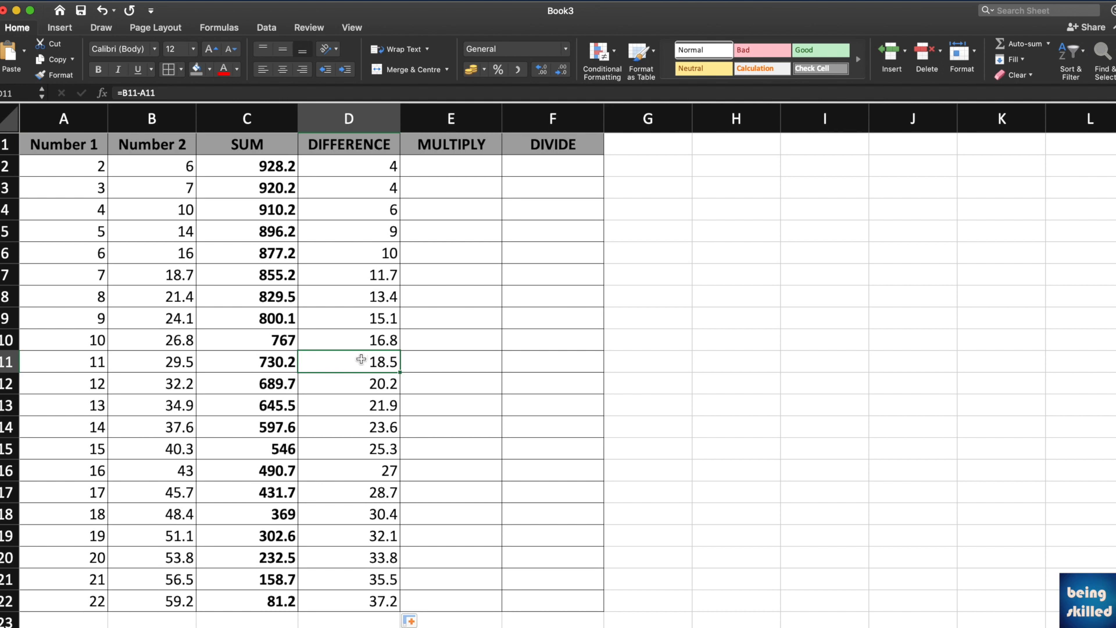
{"action": "double_click", "coordinate": [357, 362]}
{"action": "type", "text": "="}
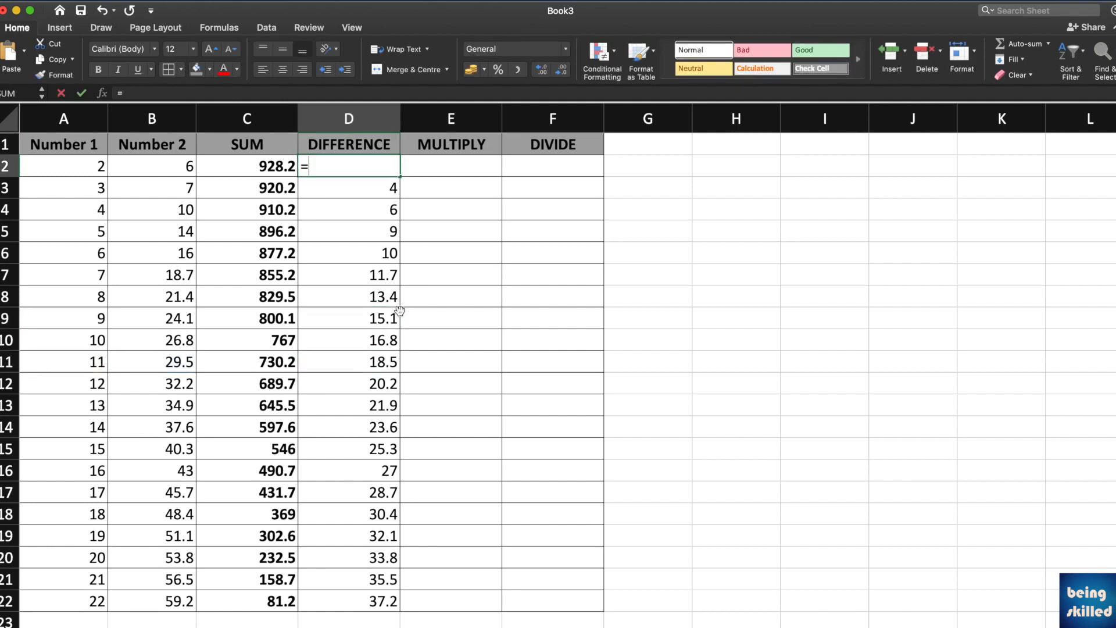
Enter =SUM(2,-2,3) in D2 and reopen it to review the formula.
{"action": "type", "text": "sum("}
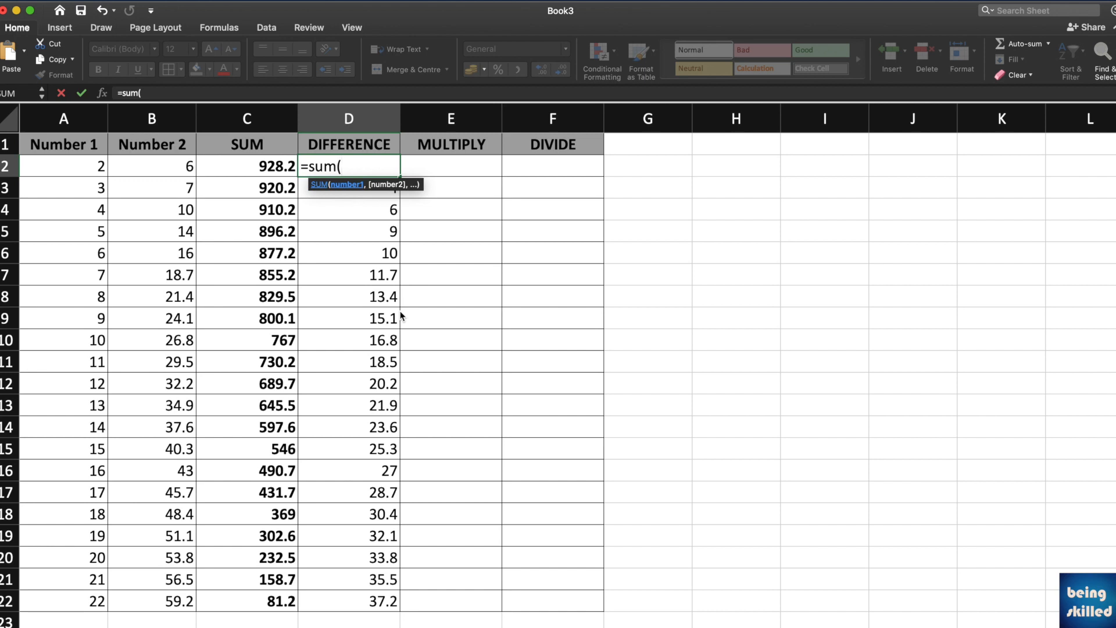
{"action": "type", "text": "2,"}
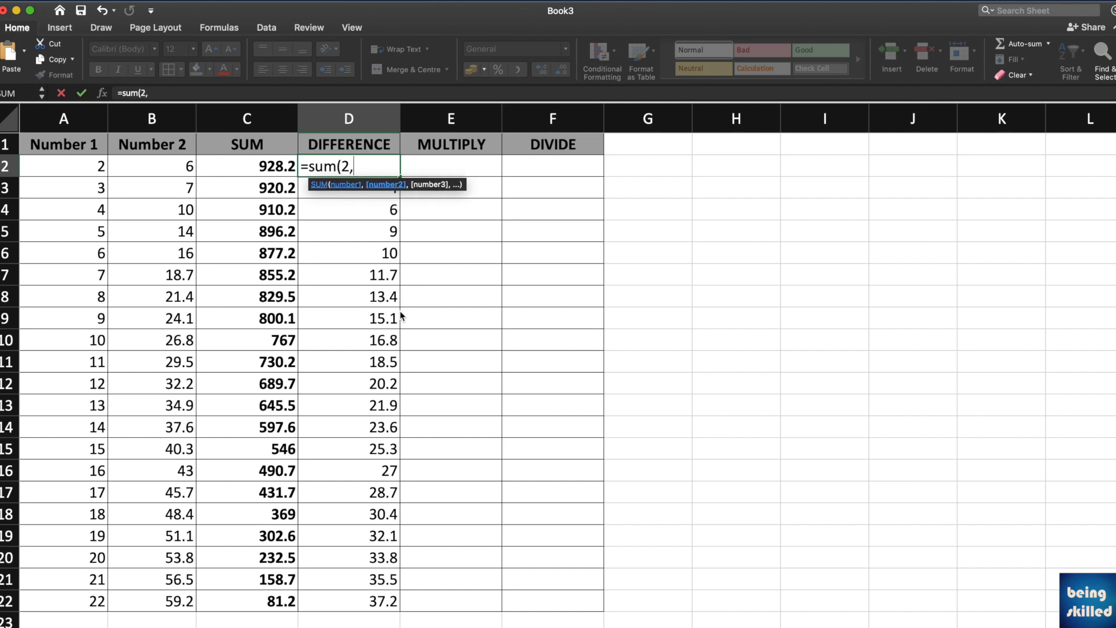
{"action": "type", "text": "-2"}
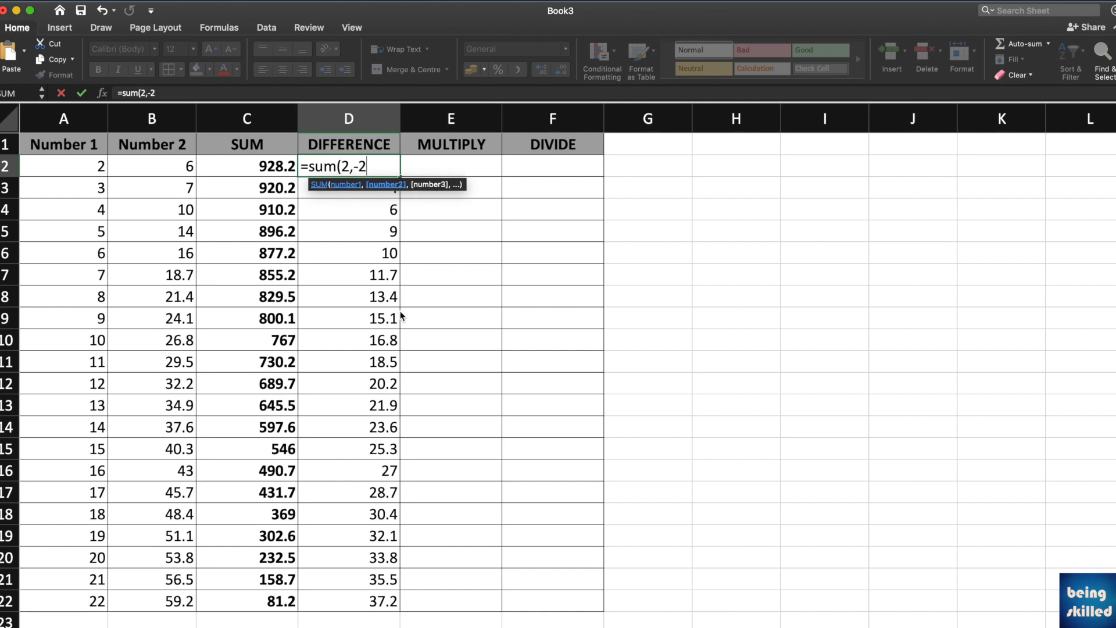
{"action": "type", "text": ",0"}
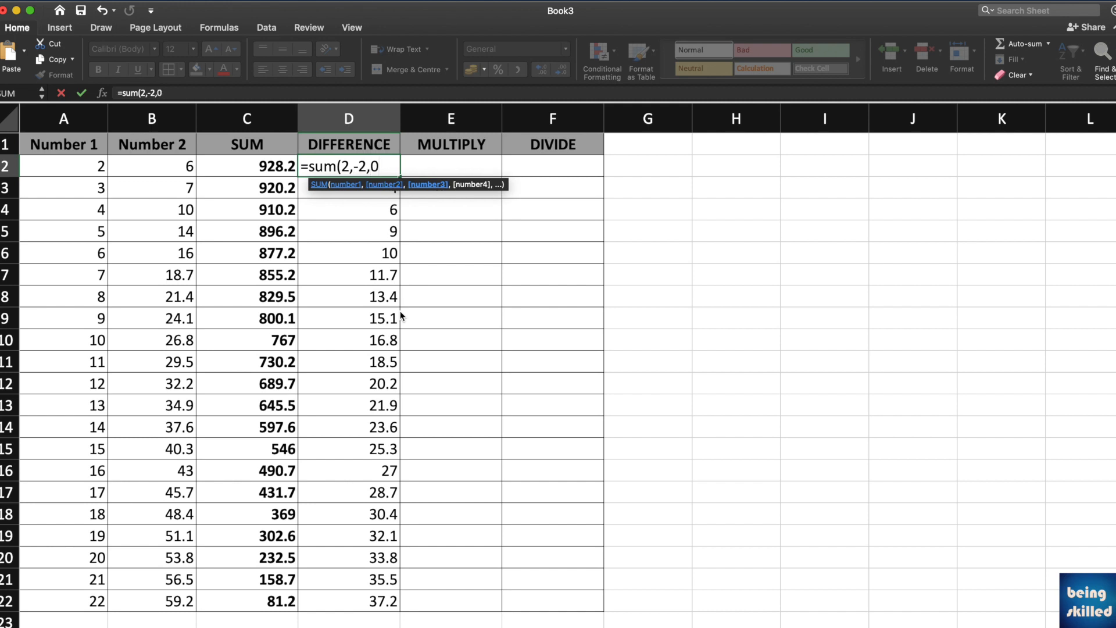
{"action": "type", "text": "3)"}
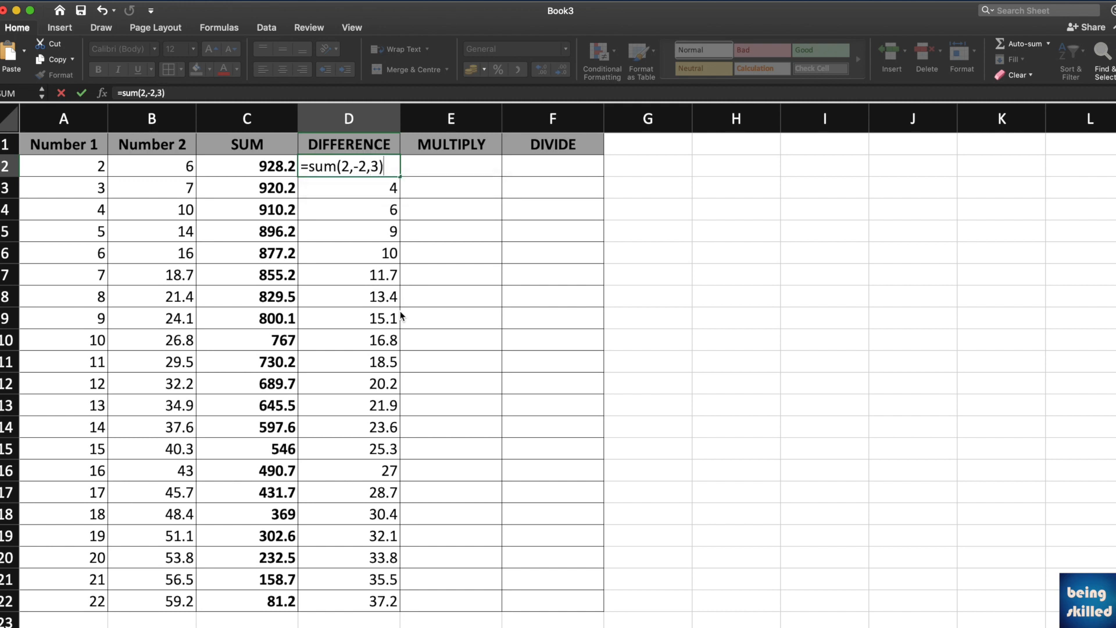
{"action": "key", "text": "Enter"}
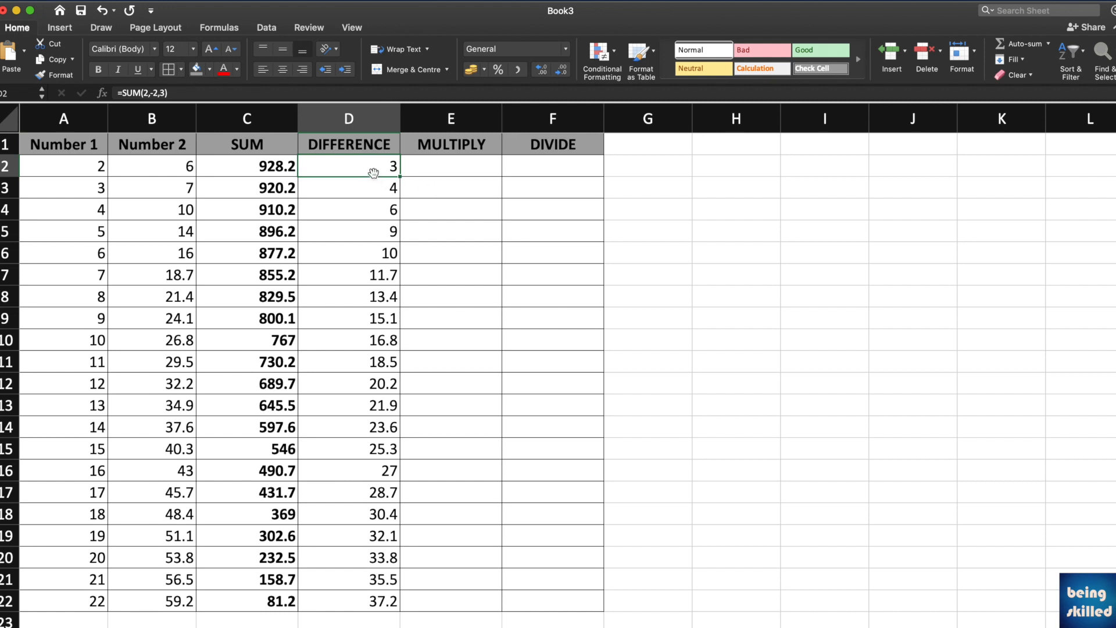
{"action": "double_click", "coordinate": [348, 166]}
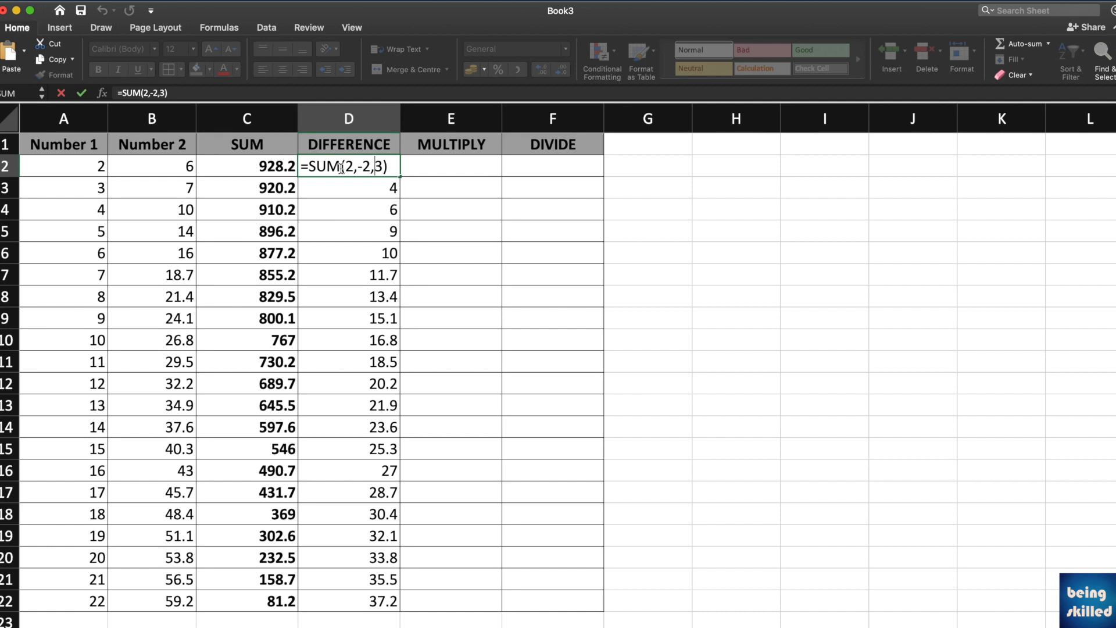
{"action": "type", "text": "A2:B"}
{"action": "key", "text": "Enter"}
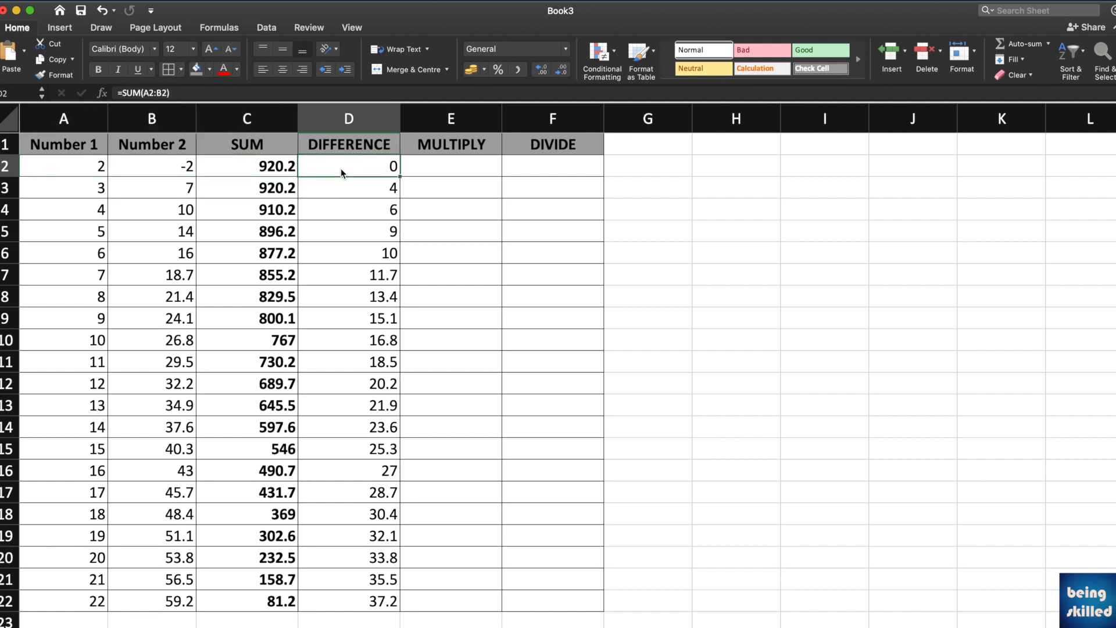
{"action": "mouse_move", "coordinate": [372, 187]}
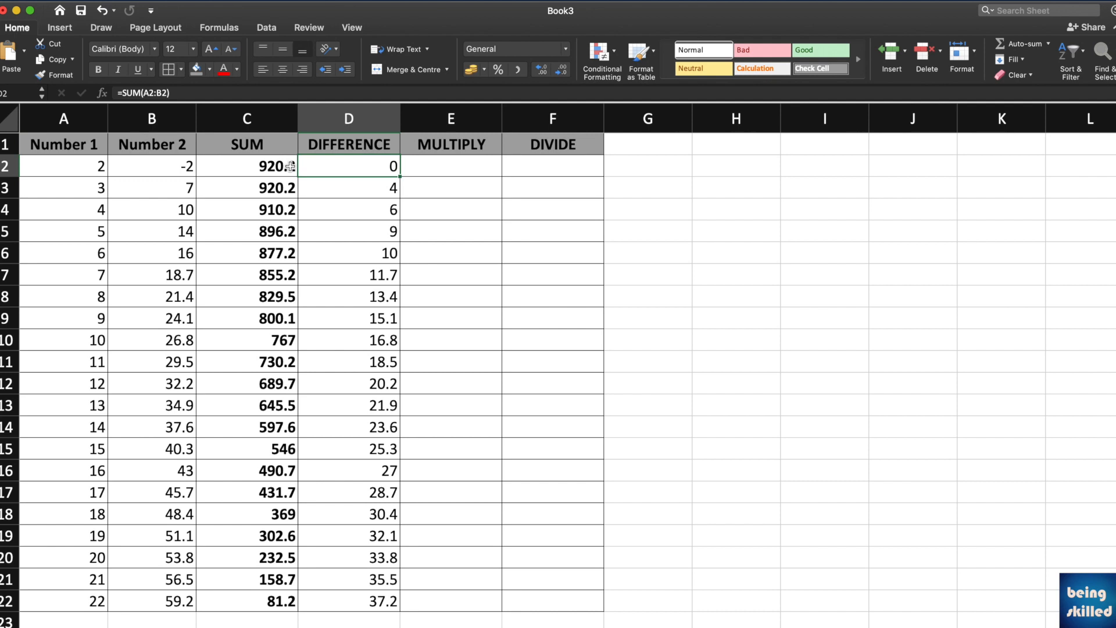
Check the -2 value in B2 and the SUM result in D2.
{"action": "left_click", "coordinate": [151, 166]}
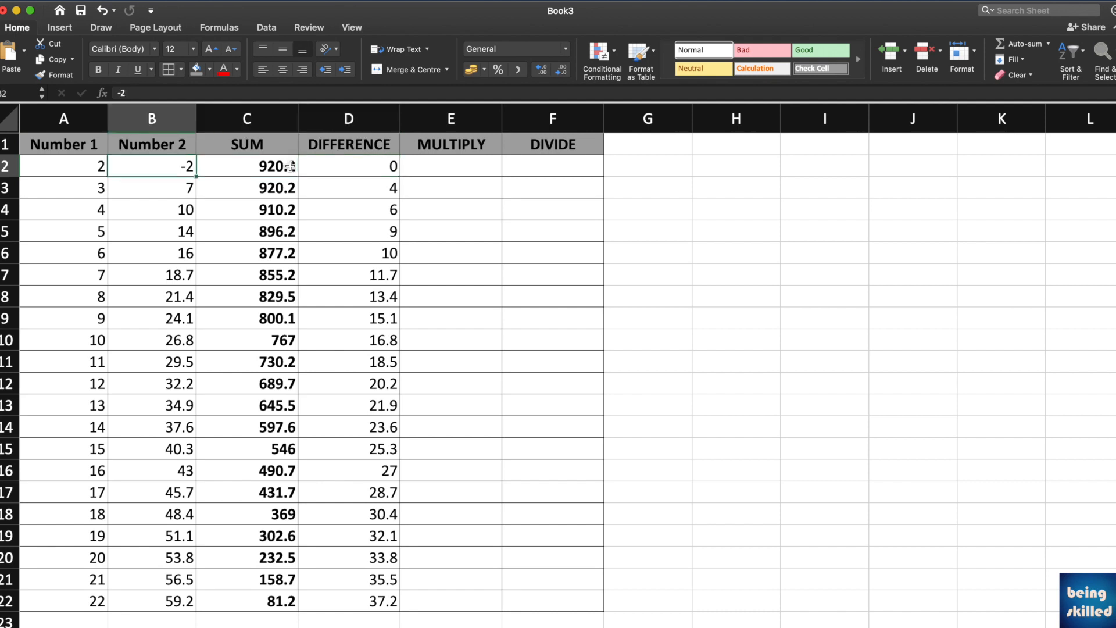
{"action": "left_click", "coordinate": [349, 166]}
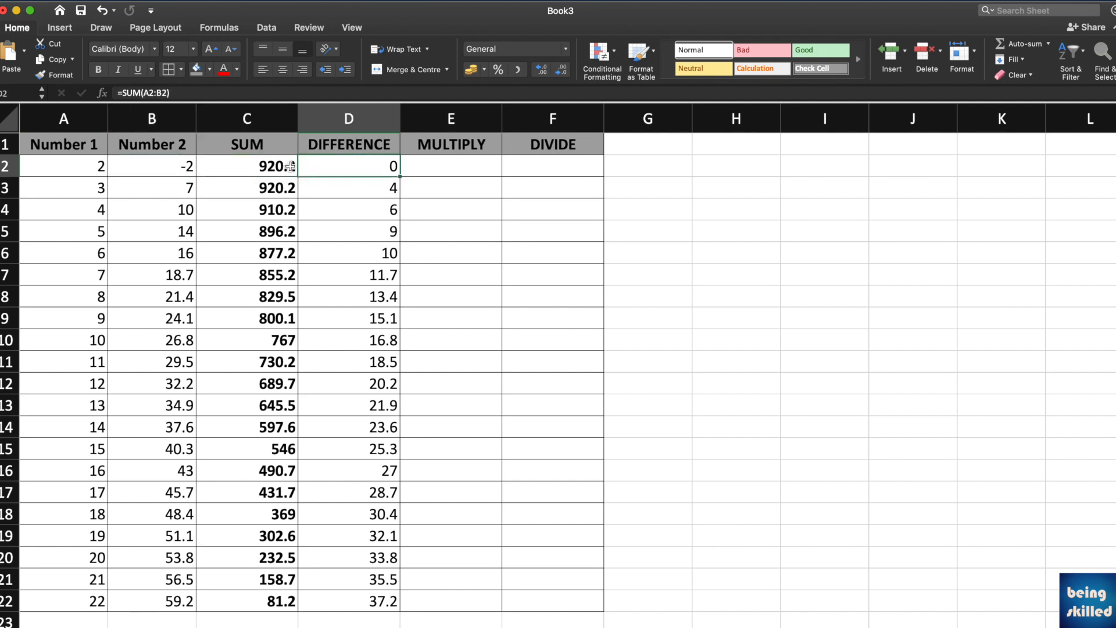
Enter =SUM(2,-2,-3,-4) in D2 to get -7.
{"action": "type", "text": "=sum(2,"}
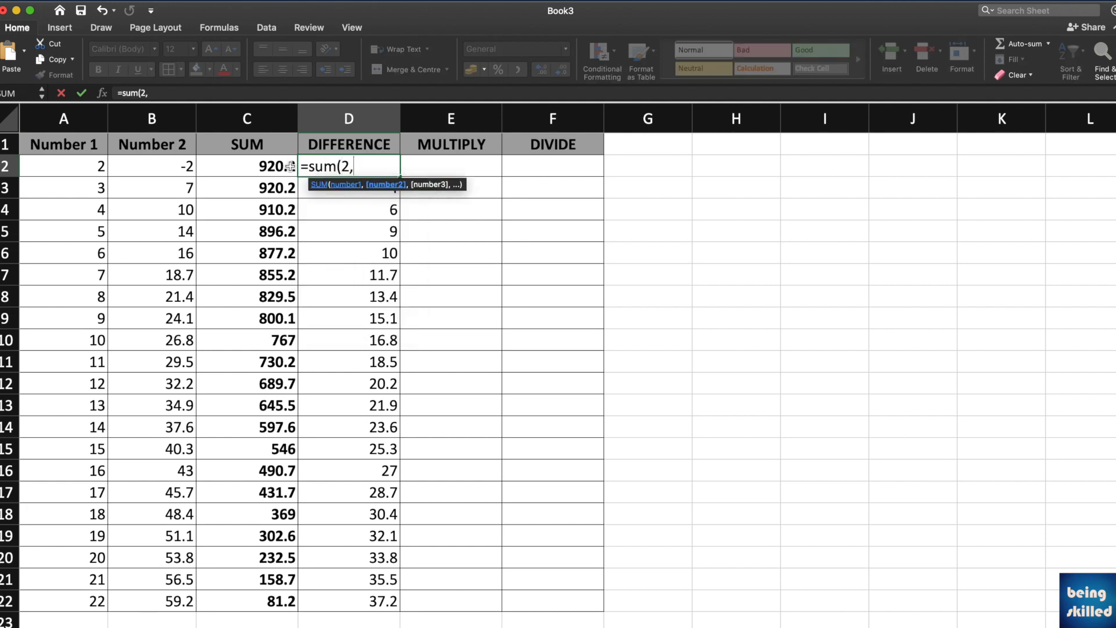
{"action": "type", "text": "-2,"}
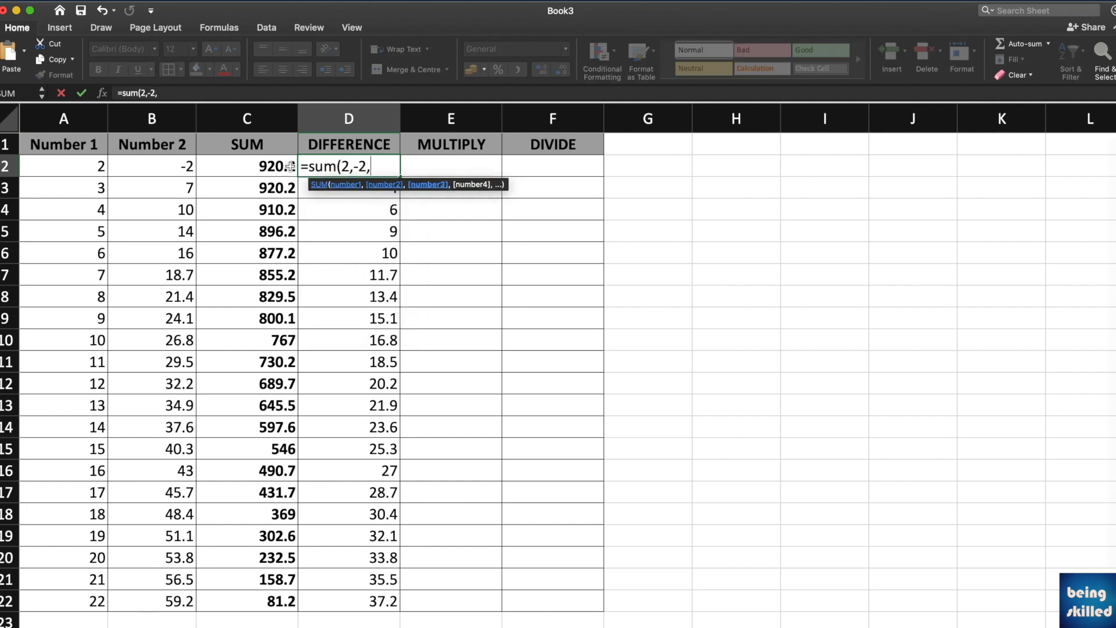
{"action": "type", "text": "-3,-4"}
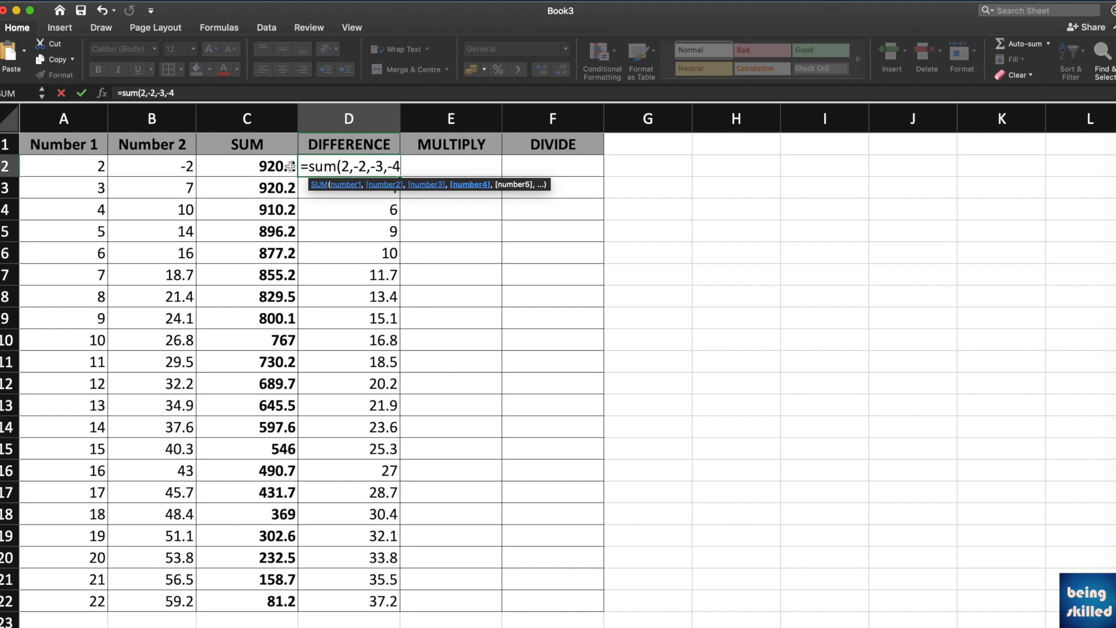
{"action": "key", "text": "Enter"}
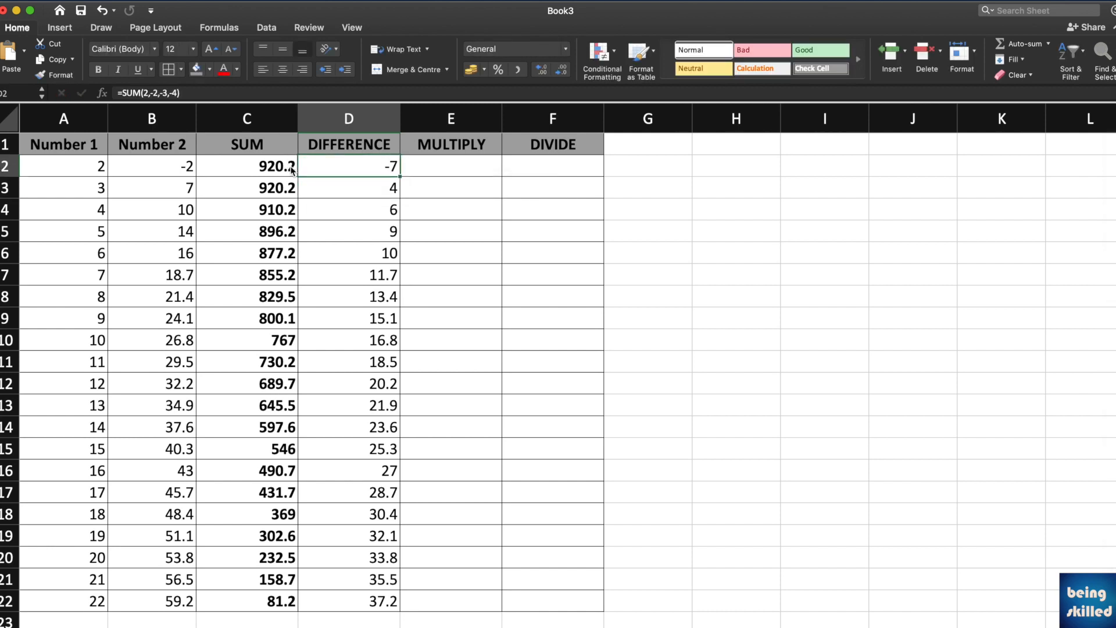